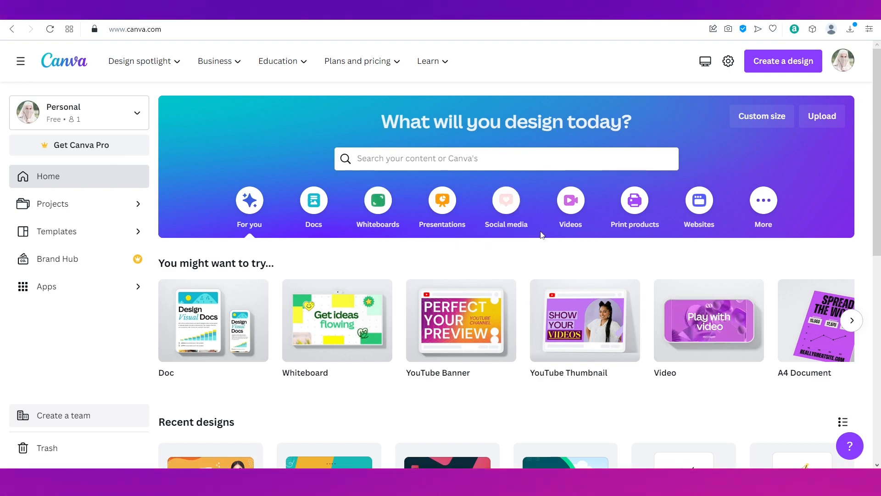
{"action": "mouse_move", "coordinate": [672, 233]}
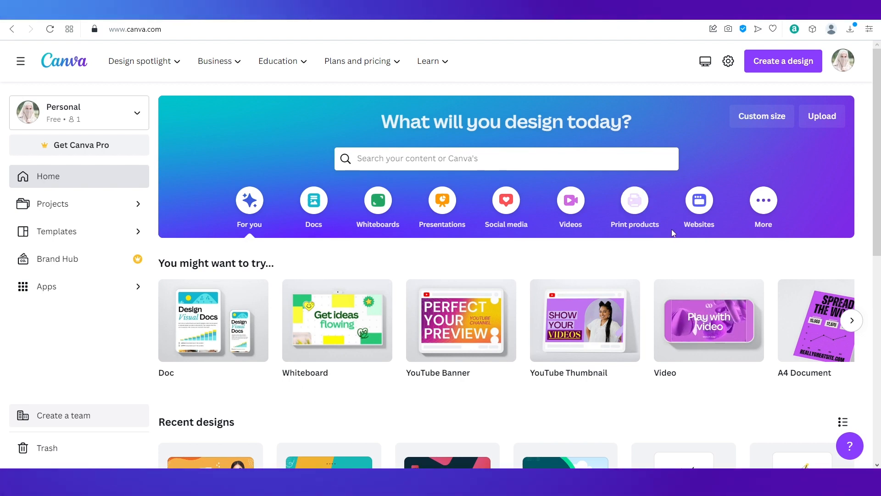
{"action": "mouse_move", "coordinate": [570, 265]}
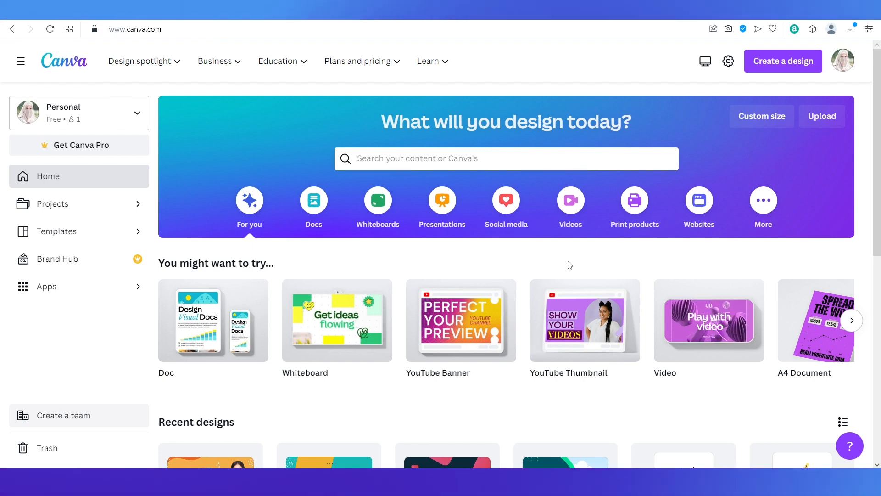
{"action": "mouse_move", "coordinate": [464, 316]}
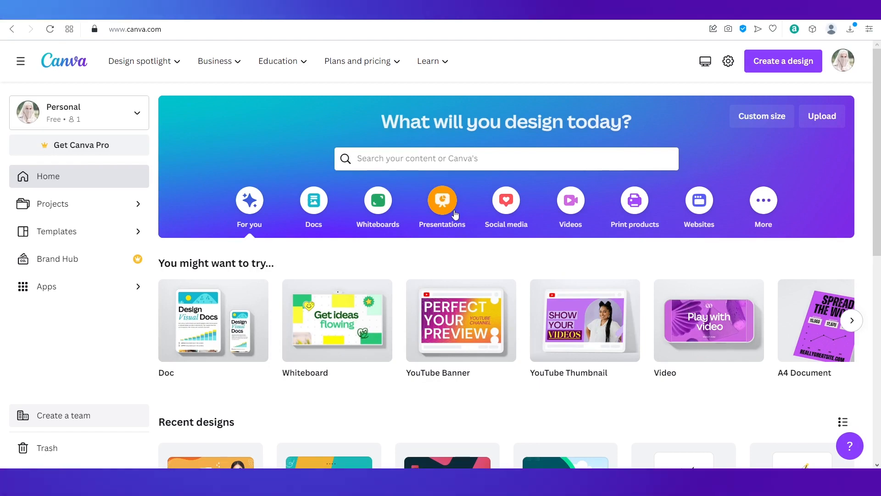
- Start a new blank presentation from the Canva home page
{"action": "left_click", "coordinate": [442, 200]}
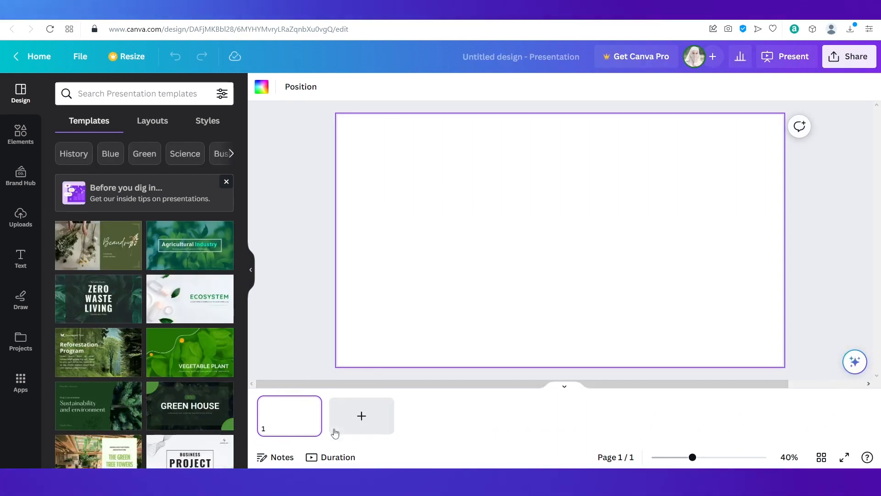
{"action": "mouse_move", "coordinate": [476, 420]}
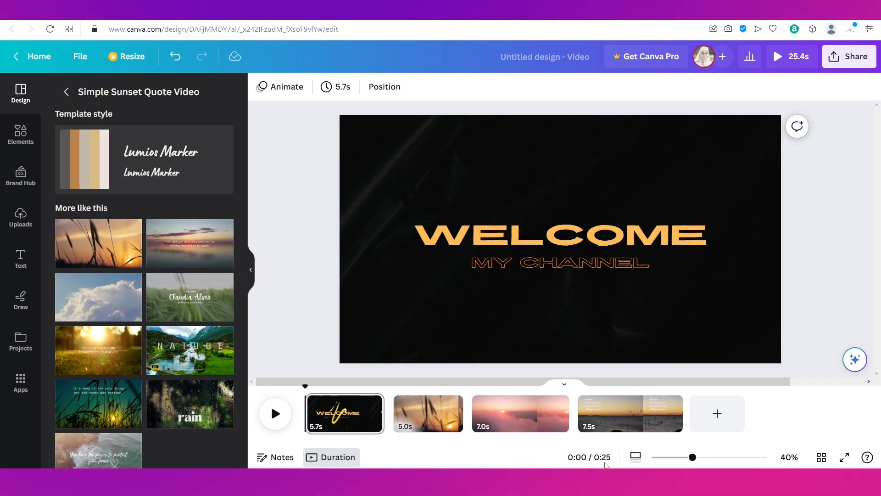
{"action": "mouse_move", "coordinate": [603, 414]}
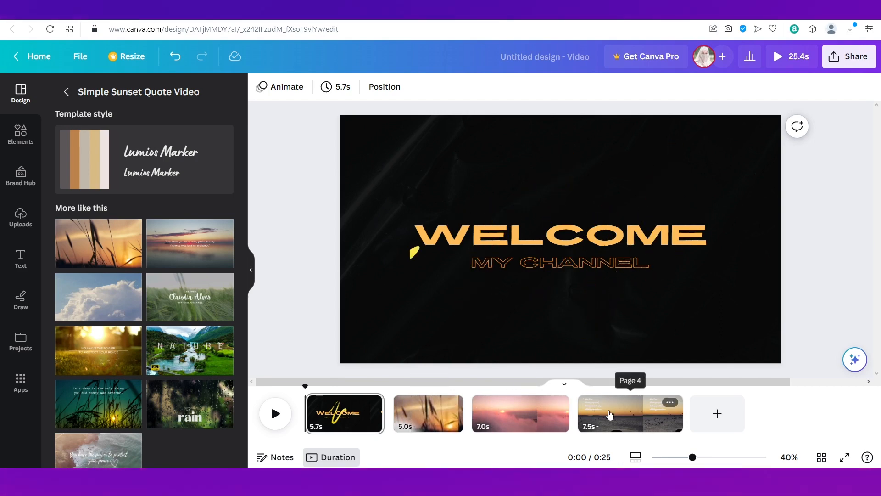
{"action": "mouse_move", "coordinate": [341, 421]}
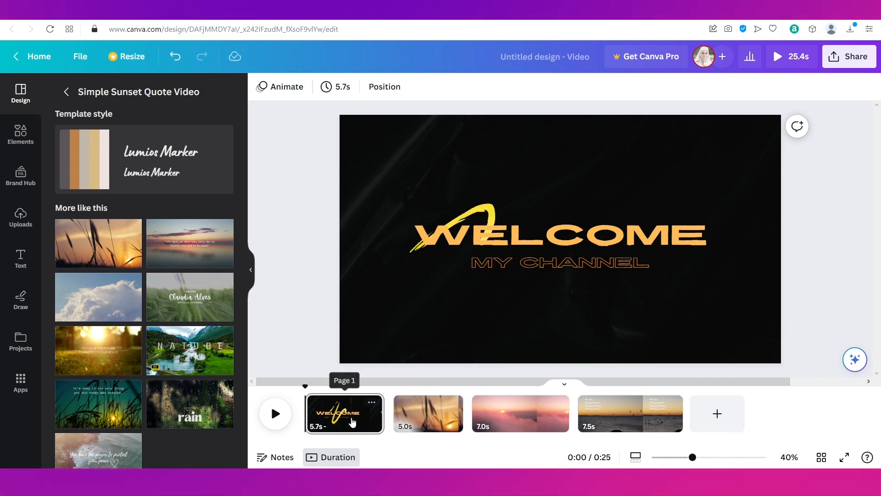
{"action": "mouse_move", "coordinate": [305, 409]}
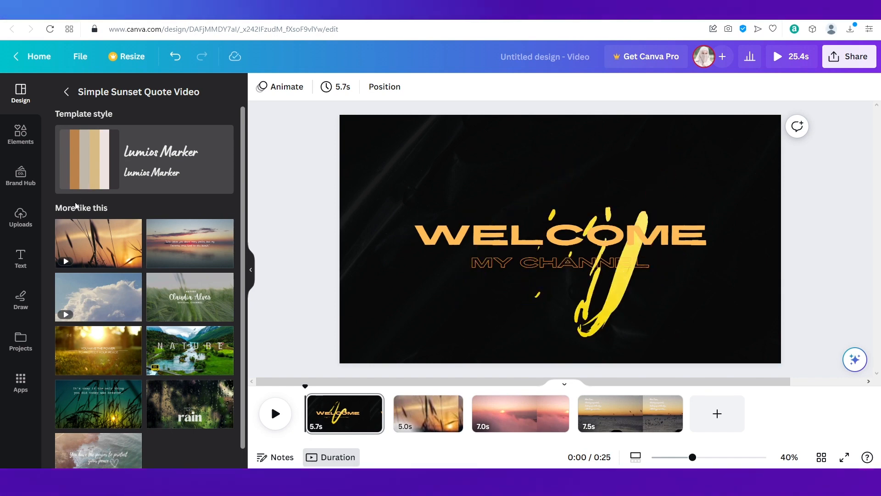
- Show the Audio app's track library and browse the Happy, Pop, Epic, Piano, Instrumental and Vocal genres
{"action": "left_click", "coordinate": [20, 382]}
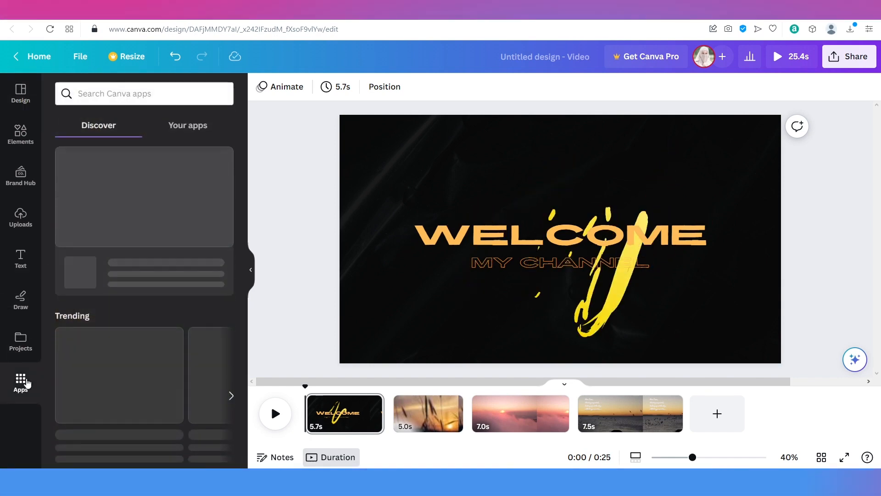
{"action": "left_click", "coordinate": [20, 92]}
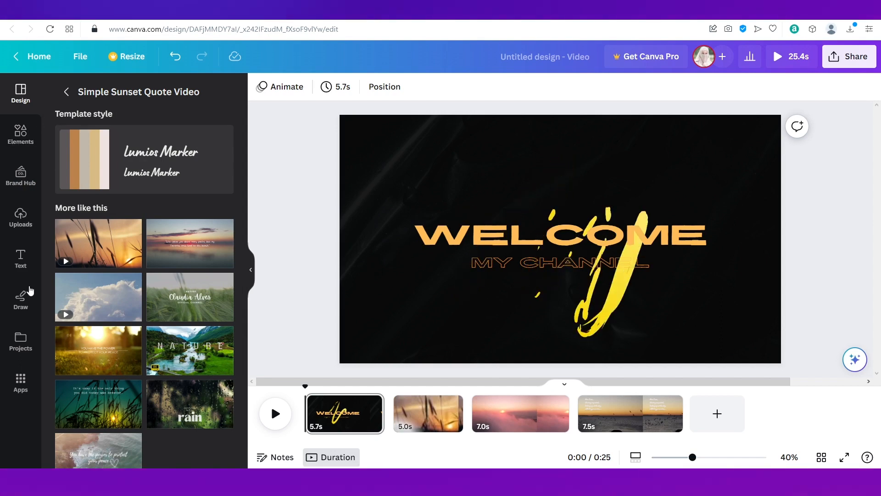
{"action": "left_click", "coordinate": [20, 382]}
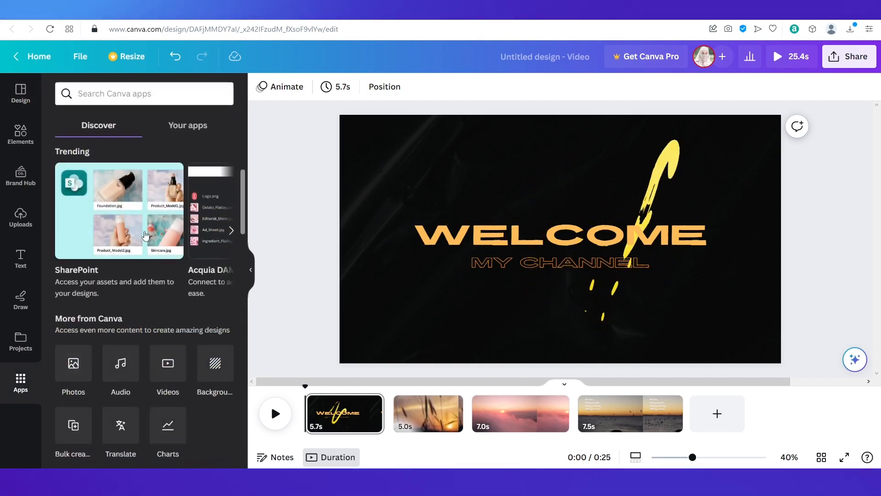
{"action": "scroll", "scroll_direction": "down", "scroll_amount": 3}
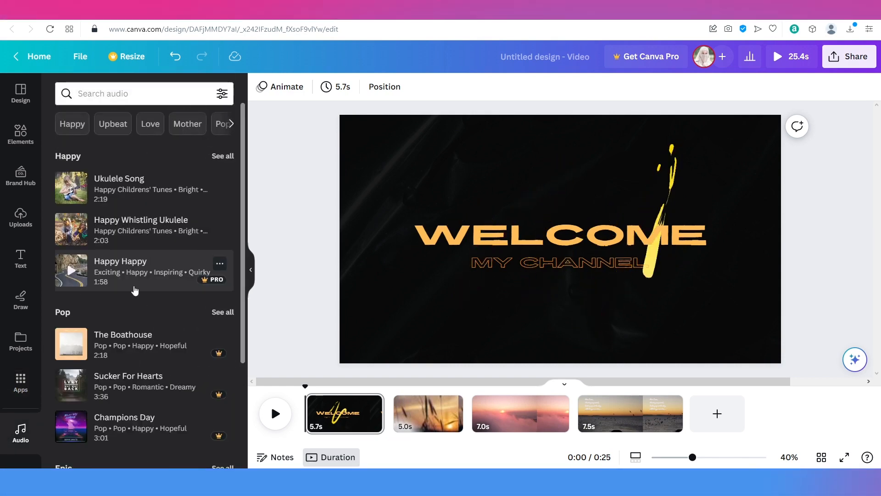
{"action": "scroll", "scroll_direction": "down", "scroll_amount": 3}
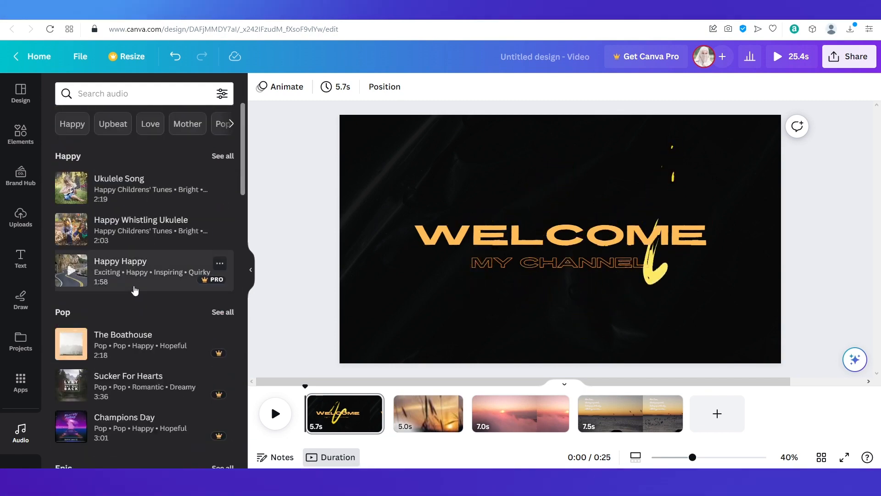
{"action": "scroll", "scroll_direction": "down", "scroll_amount": 3}
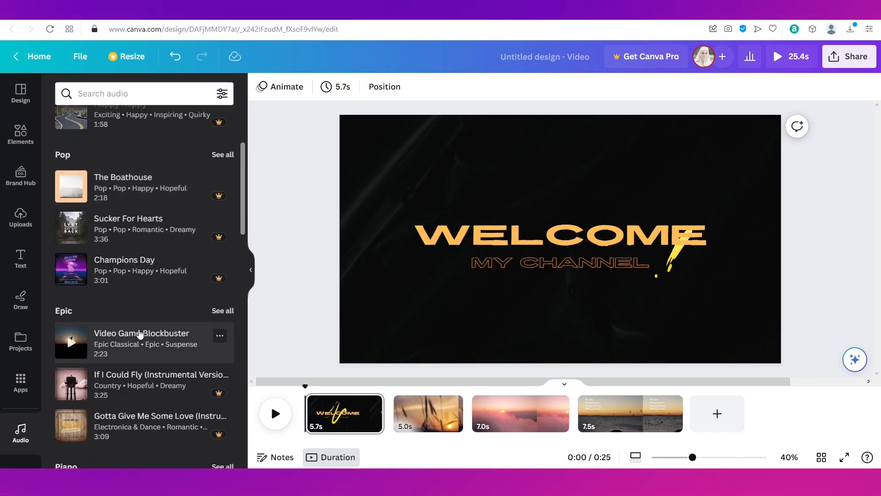
{"action": "scroll", "scroll_direction": "down", "scroll_amount": 3}
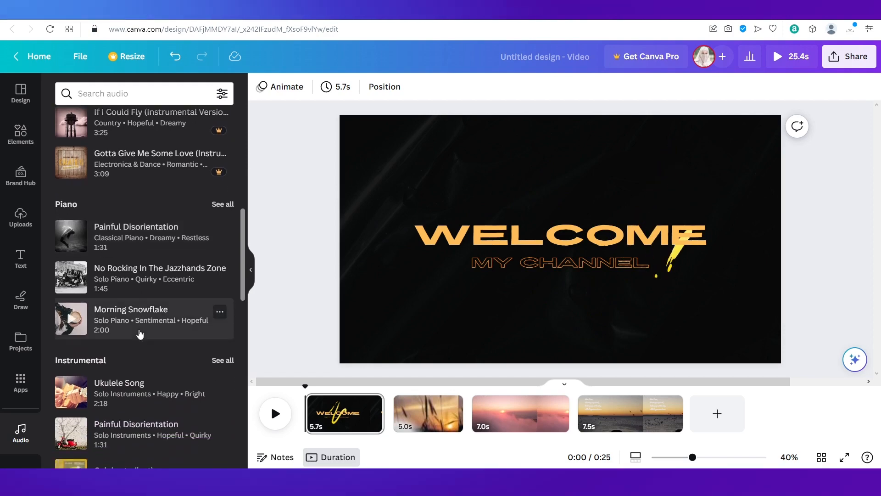
{"action": "scroll", "scroll_direction": "down", "scroll_amount": 3}
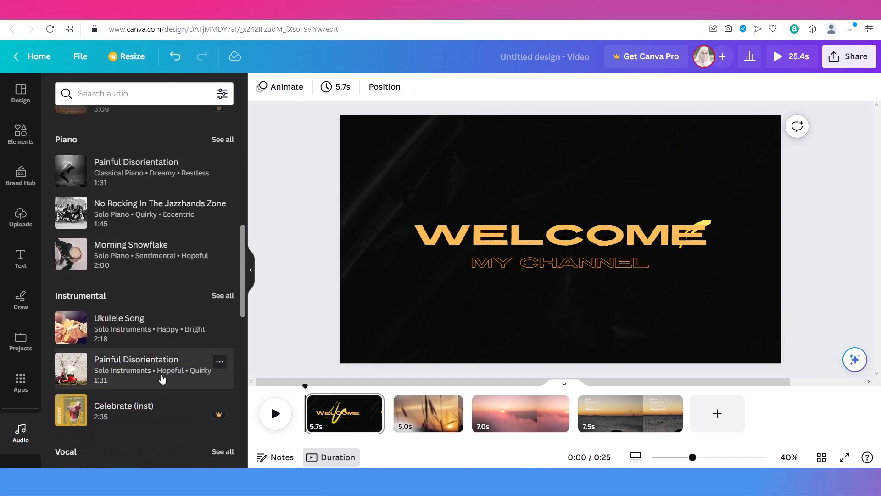
{"action": "mouse_move", "coordinate": [220, 295]}
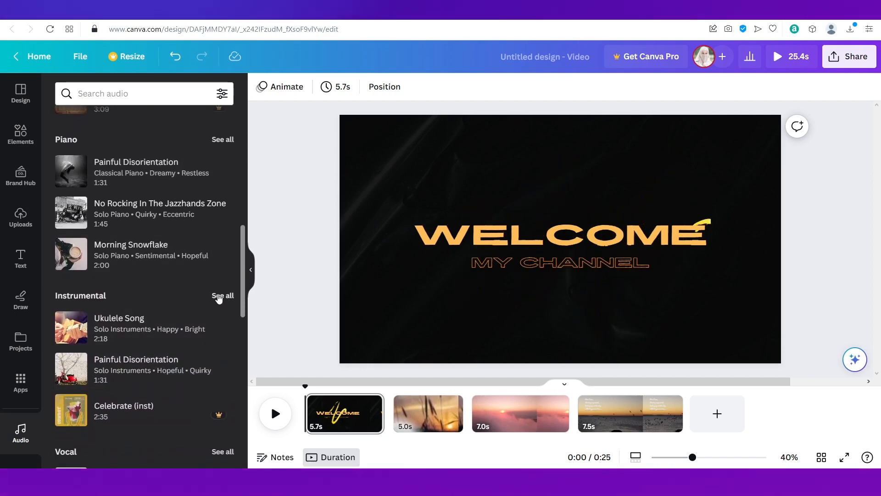
{"action": "mouse_move", "coordinate": [172, 352]}
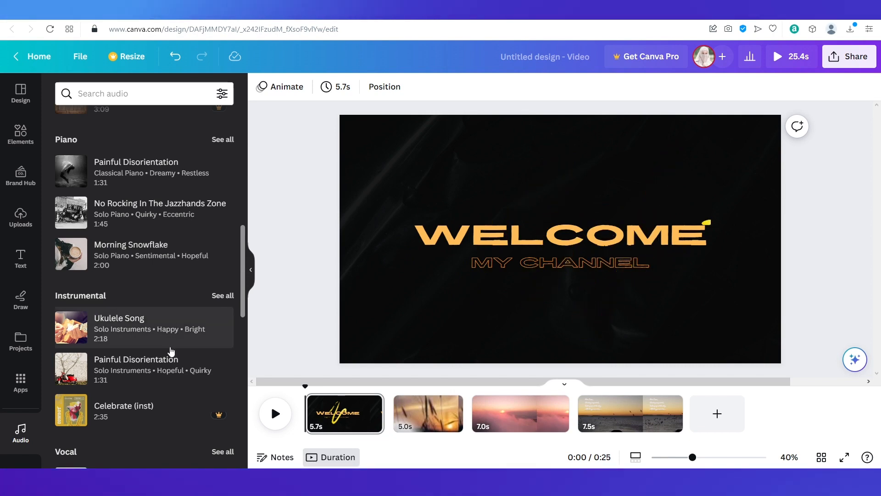
{"action": "scroll", "scroll_direction": "down", "scroll_amount": 3}
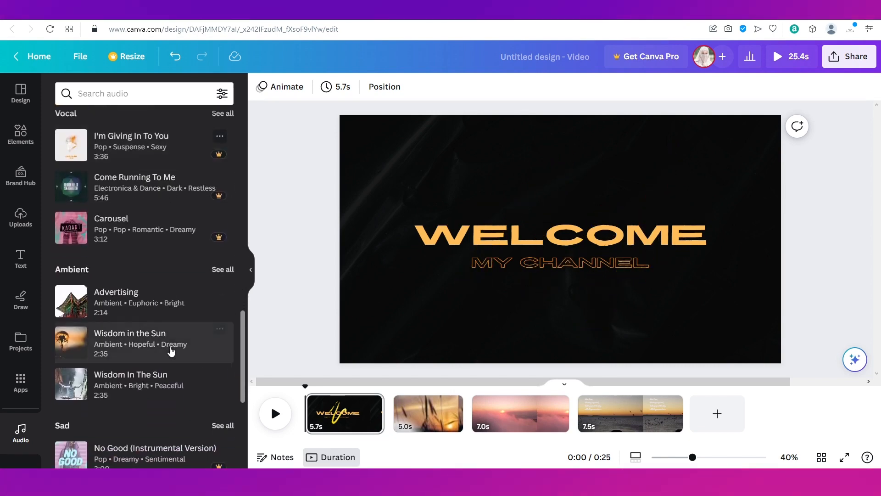
- Search the audio library for 'Ambient' and view the free track Wisdom In The Sun
{"action": "type", "text": "Ambient"}
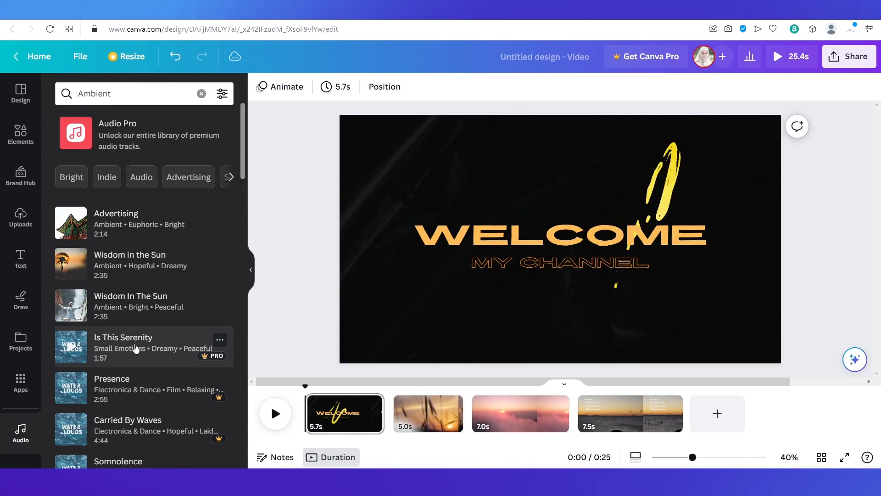
{"action": "mouse_move", "coordinate": [151, 320]}
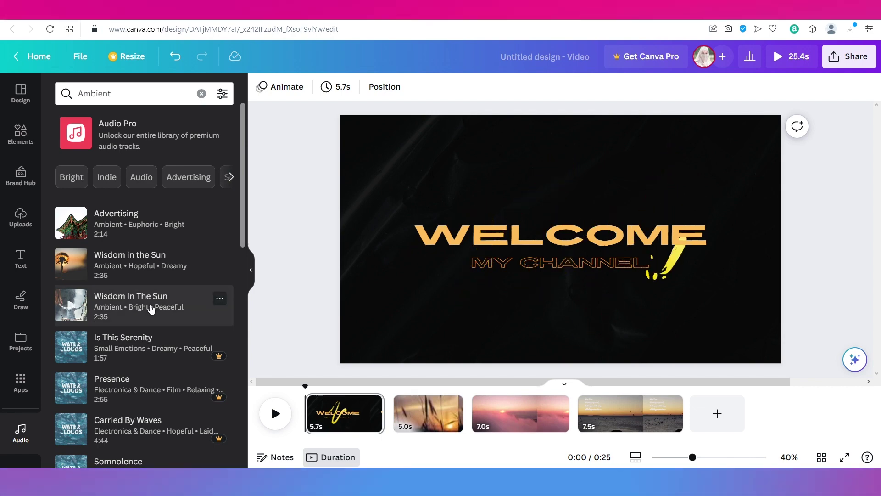
{"action": "mouse_move", "coordinate": [146, 414]}
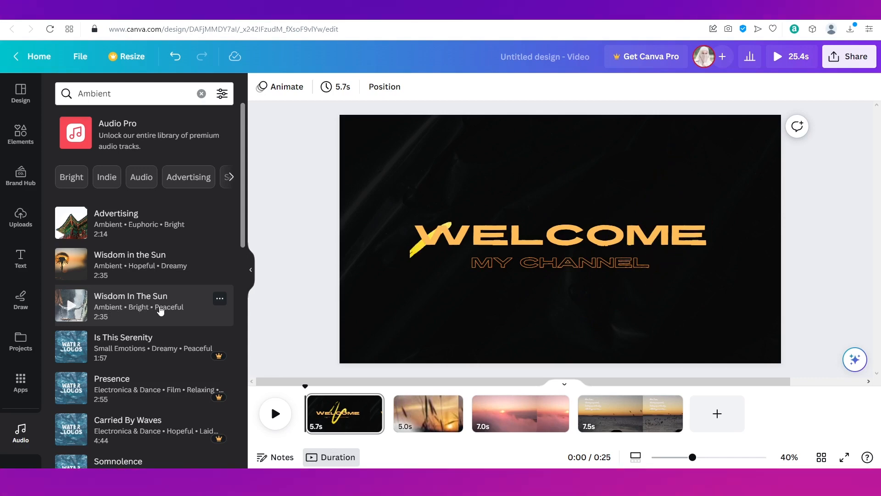
{"action": "mouse_move", "coordinate": [170, 309]}
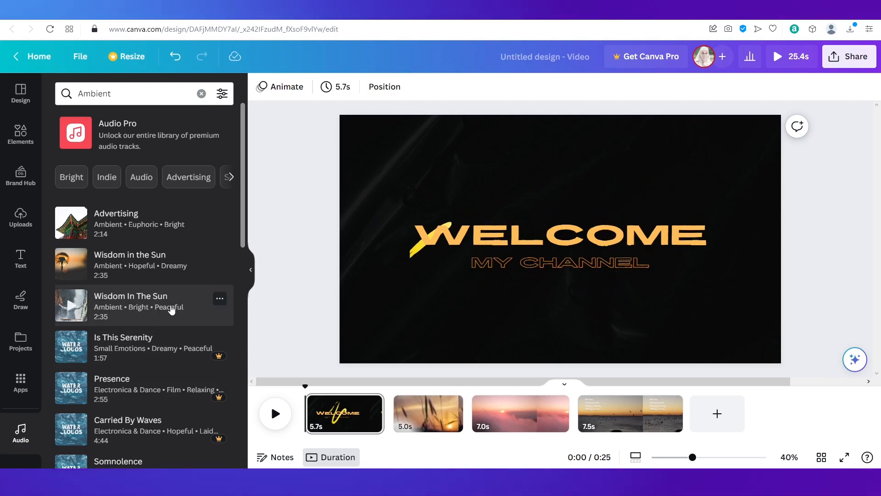
{"action": "left_click", "coordinate": [220, 299]}
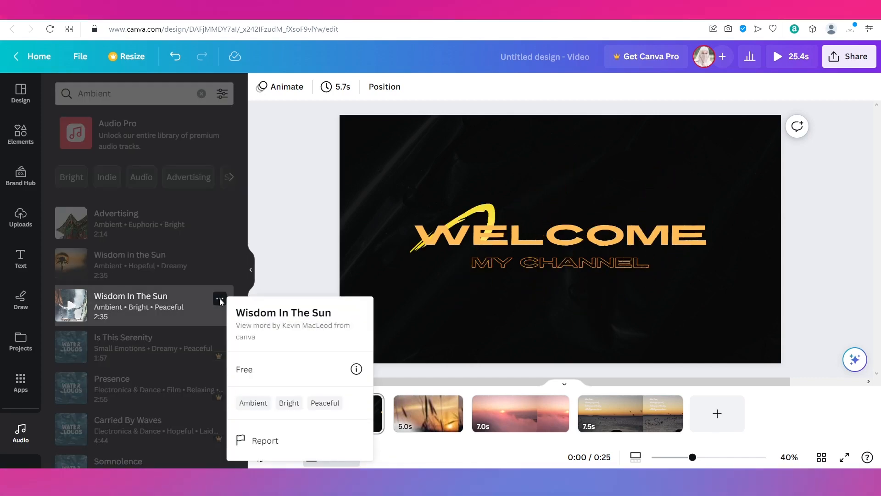
{"action": "mouse_move", "coordinate": [263, 334]}
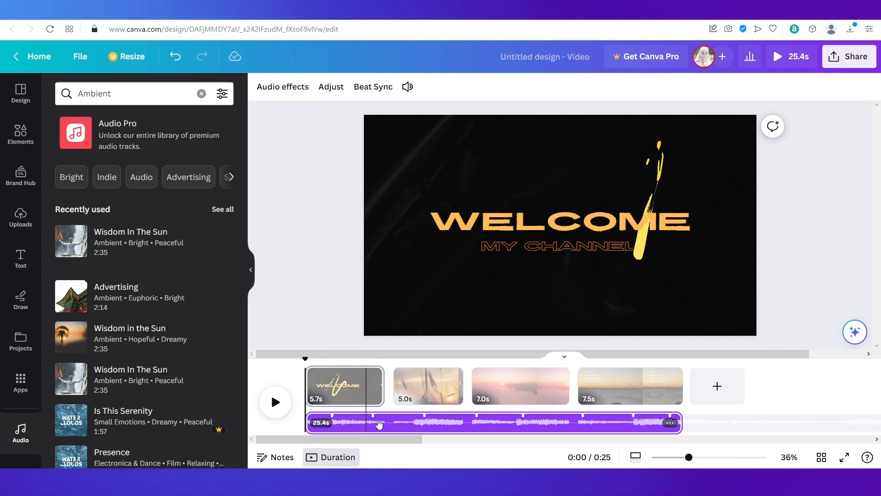
- Trim Wisdom In The Sun to 5.7 seconds and place it under the first clip
{"action": "left_click", "coordinate": [617, 424]}
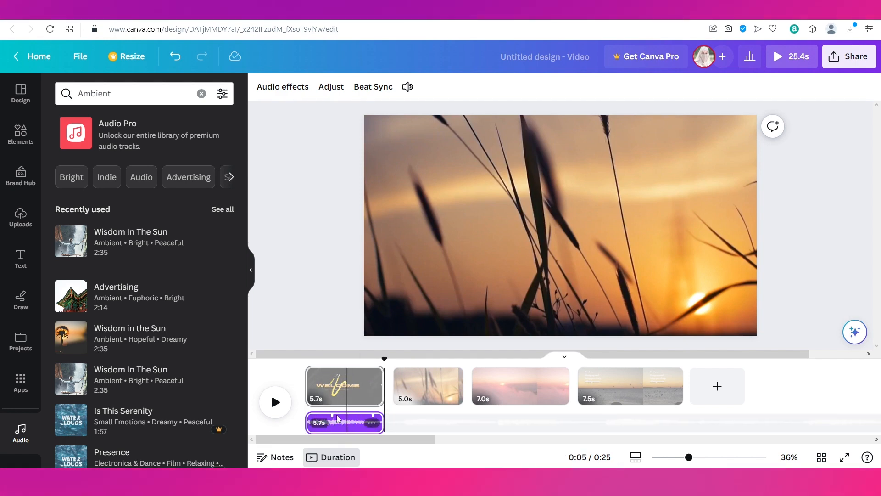
{"action": "mouse_move", "coordinate": [337, 420]}
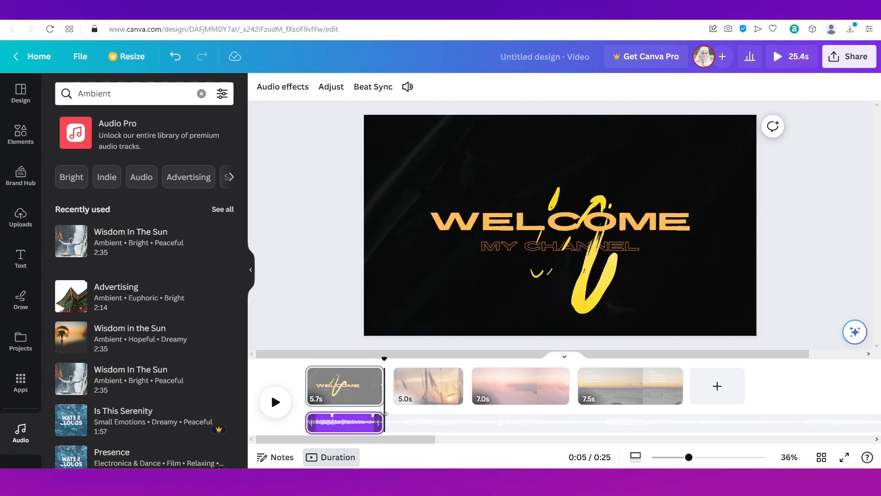
{"action": "left_click_drag", "start_coordinate": [384, 421], "coordinate": [678, 421]}
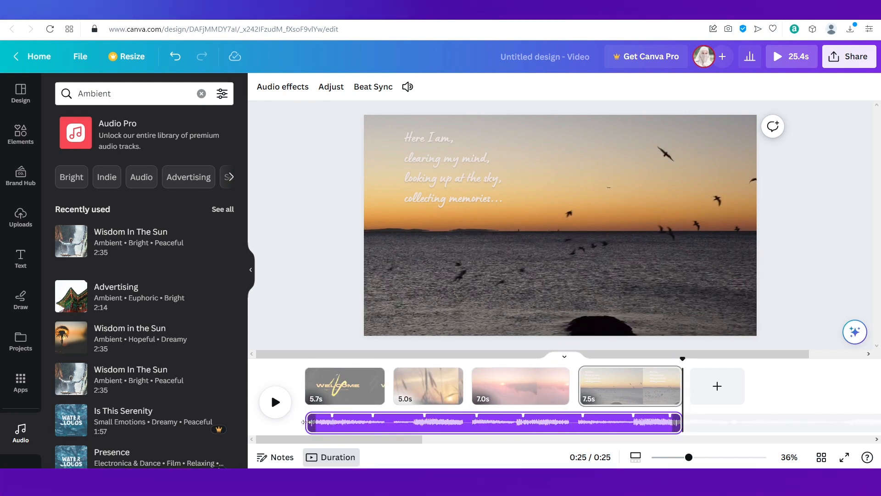
{"action": "left_click_drag", "start_coordinate": [310, 422], "coordinate": [400, 418]}
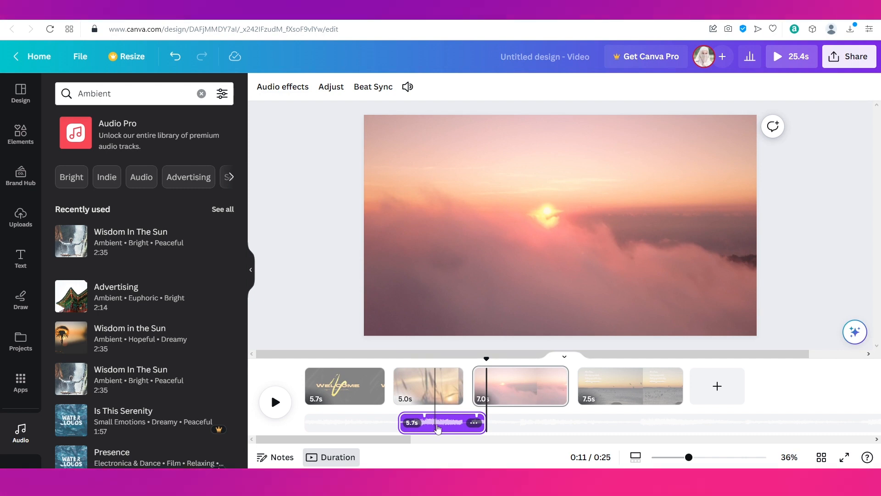
{"action": "left_click_drag", "start_coordinate": [442, 422], "coordinate": [335, 422]}
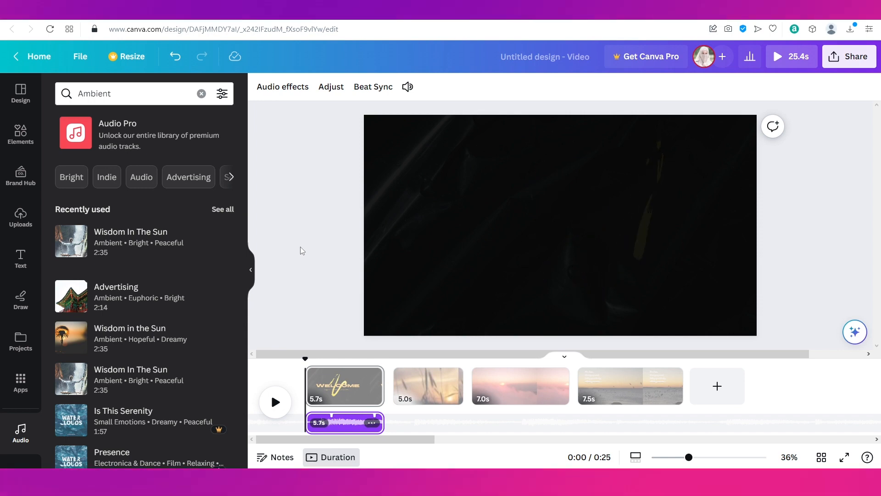
{"action": "mouse_move", "coordinate": [419, 317]}
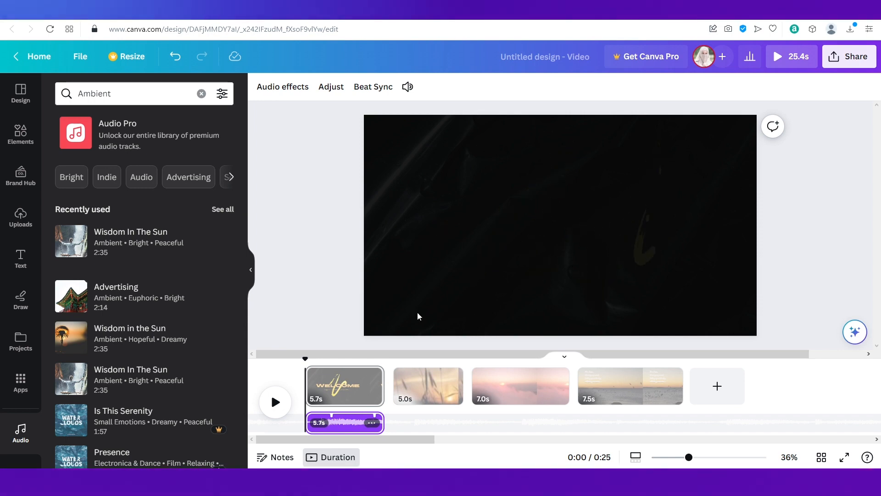
- Select the grassy sunset clip, search 'Happy' and add Ukulele Song to the video
{"action": "left_click", "coordinate": [427, 386]}
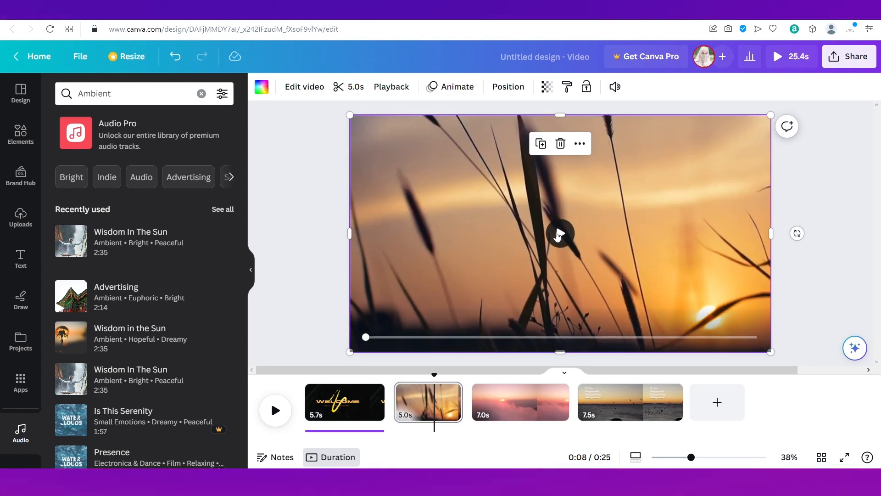
{"action": "left_click", "coordinate": [560, 234]}
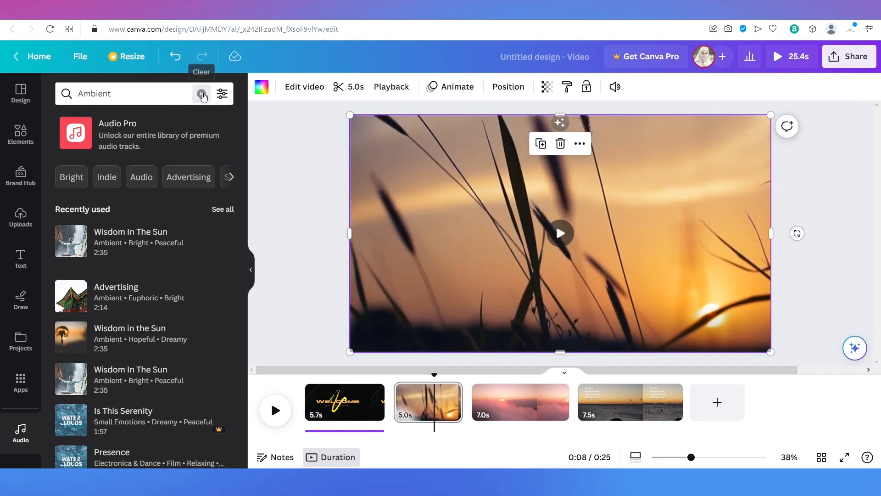
{"action": "left_click", "coordinate": [202, 94]}
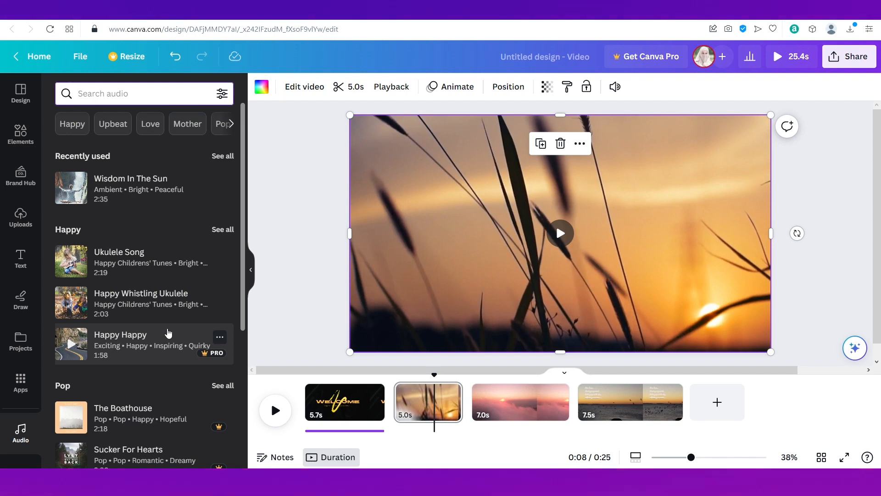
{"action": "scroll", "scroll_direction": "down", "scroll_amount": 3}
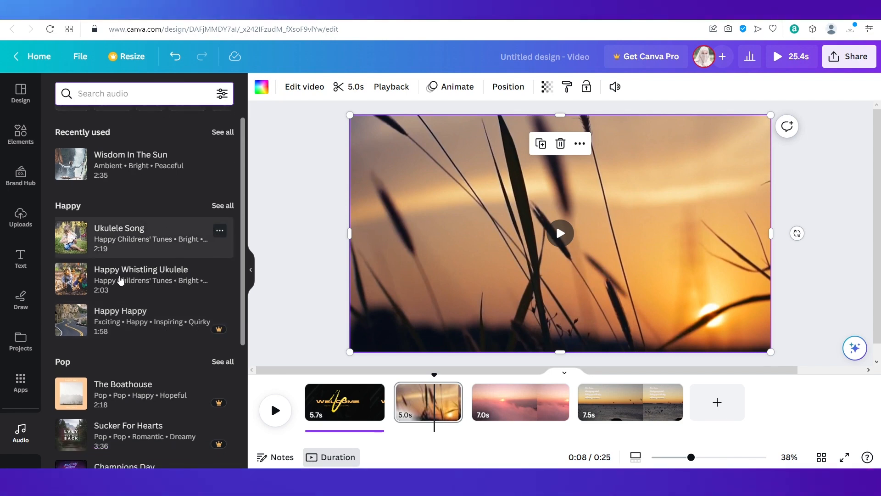
{"action": "type", "text": "Happy"}
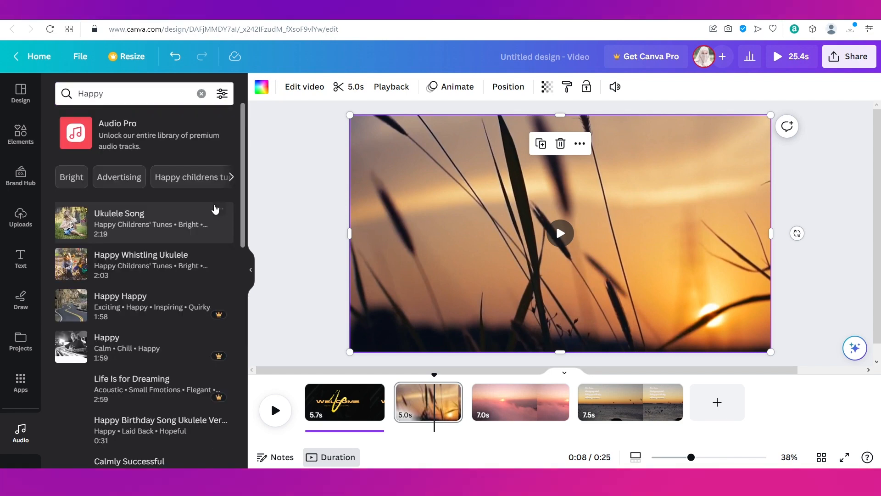
{"action": "scroll", "scroll_direction": "down", "scroll_amount": 3}
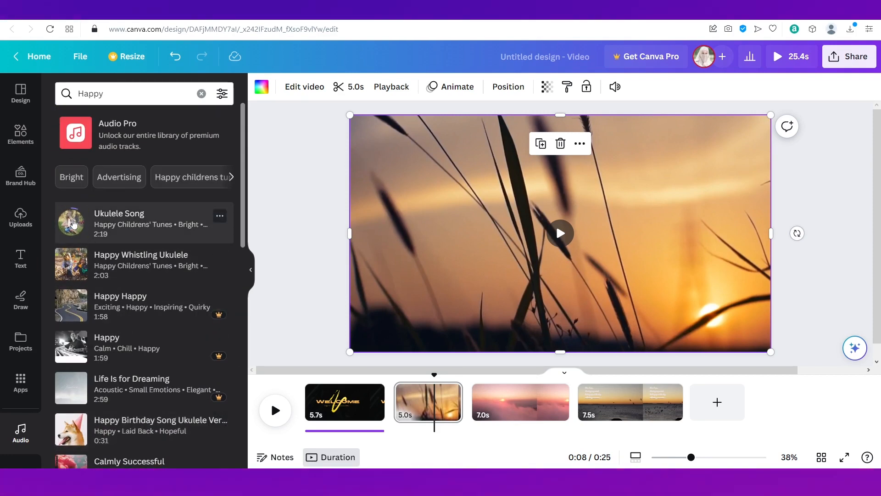
{"action": "left_click", "coordinate": [71, 223]}
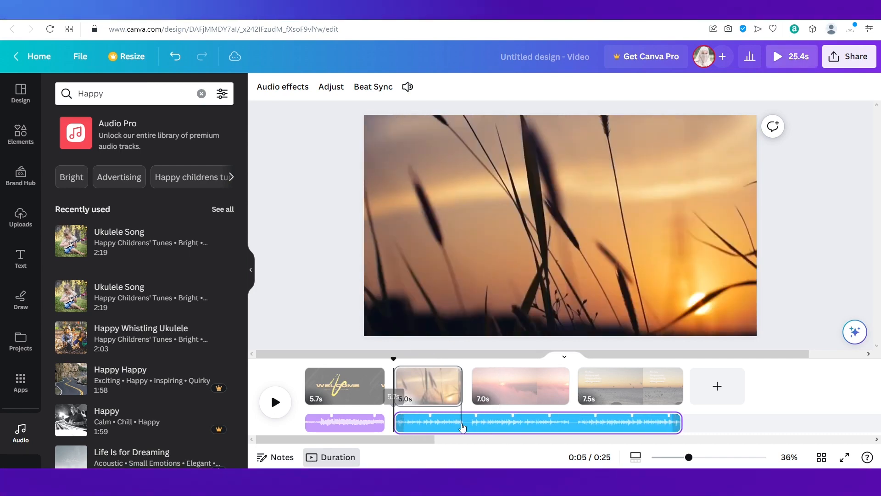
- Trim Ukulele Song so it ends with the second 5-second clip
{"action": "left_click", "coordinate": [427, 386]}
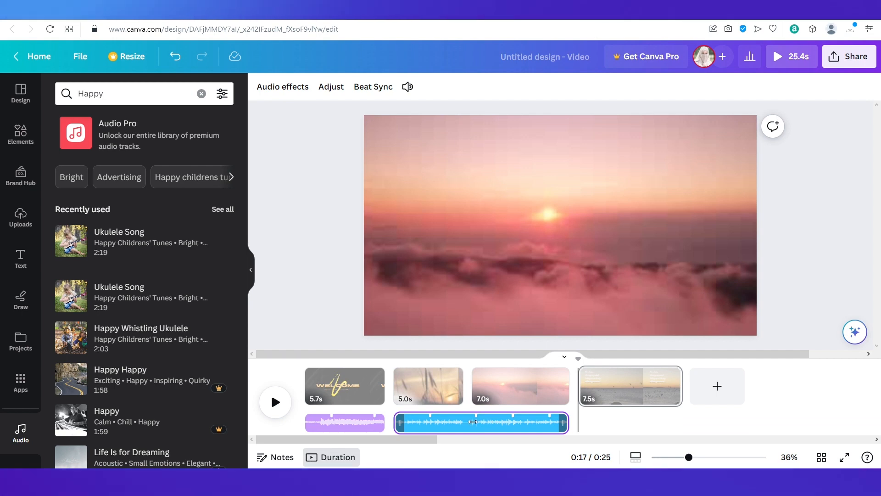
{"action": "left_click_drag", "start_coordinate": [567, 422], "coordinate": [457, 422]}
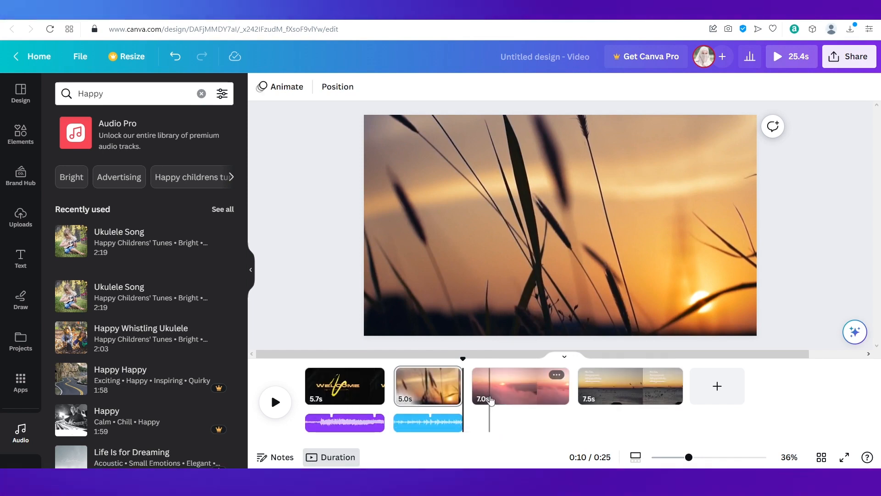
- Select the pink-clouds clip and show Uploads with the self-recording option
{"action": "left_click", "coordinate": [520, 385]}
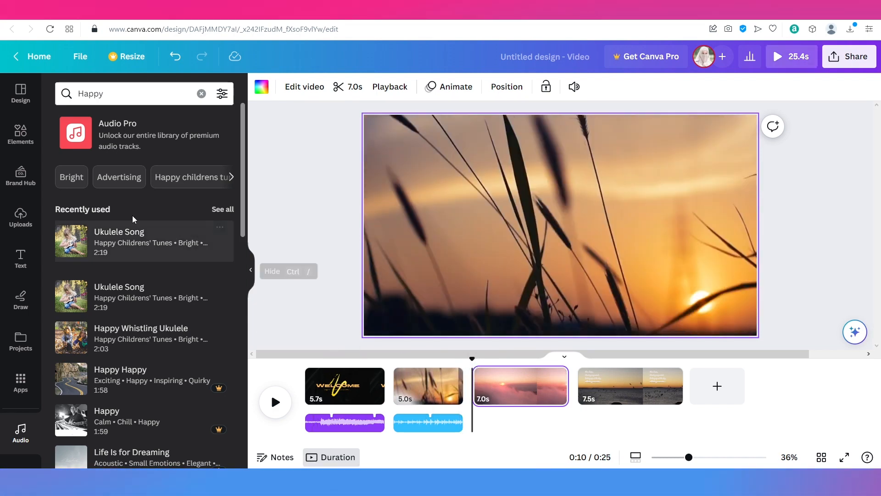
{"action": "left_click", "coordinate": [20, 218]}
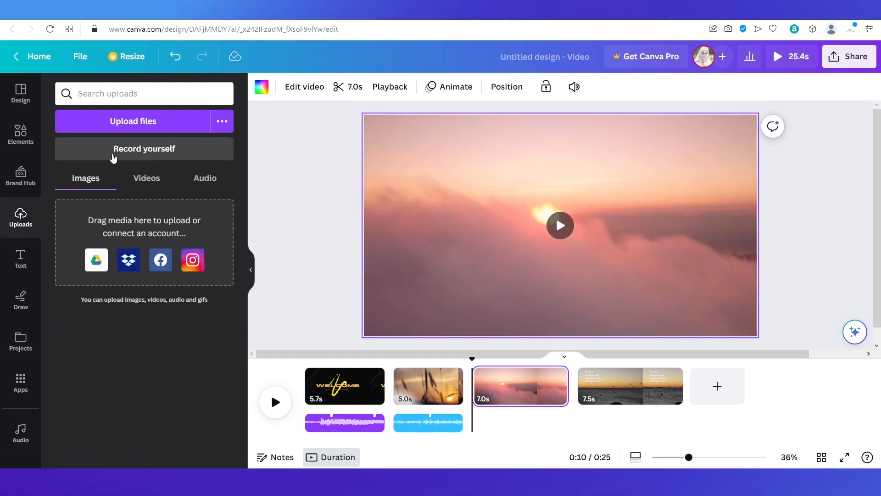
- Record a short voiceover with the default microphone and move its bubble to the slide's bottom-left corner
{"action": "left_click", "coordinate": [145, 148]}
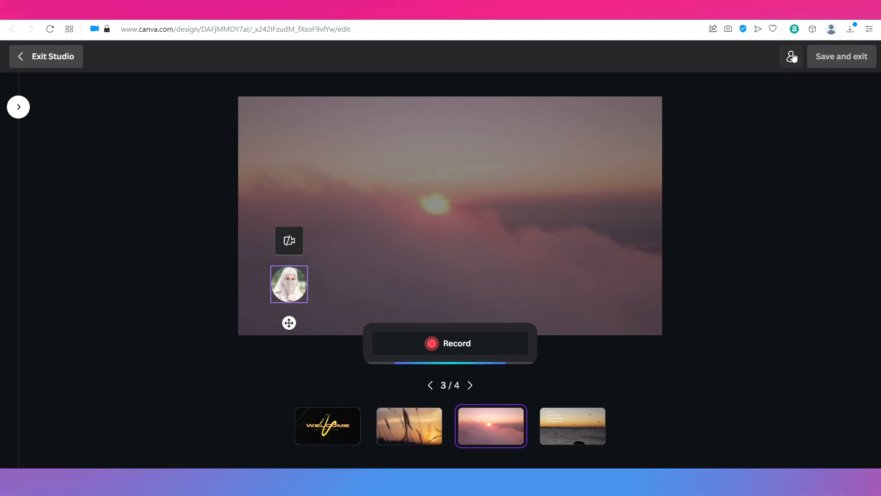
{"action": "left_click", "coordinate": [791, 56]}
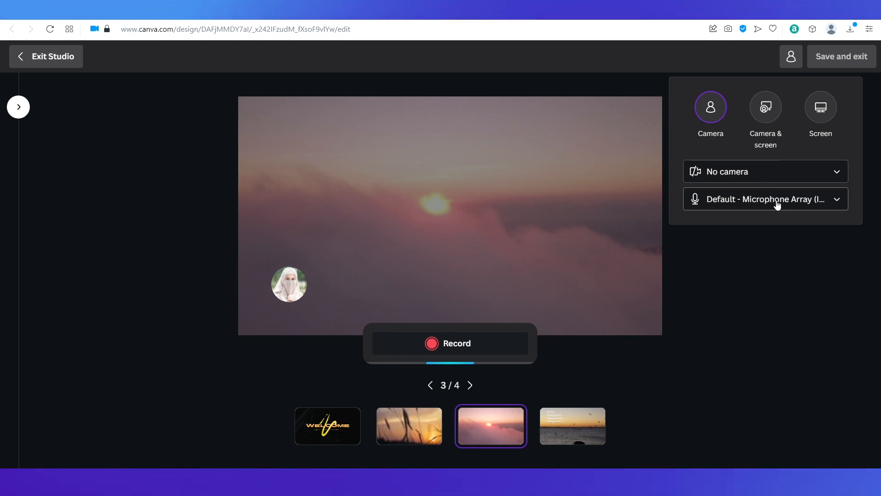
{"action": "left_click", "coordinate": [766, 198]}
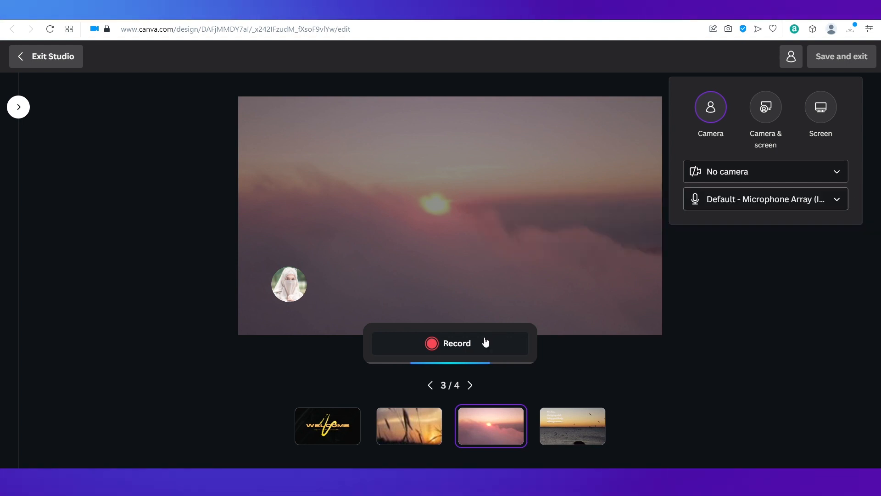
{"action": "left_click", "coordinate": [457, 344]}
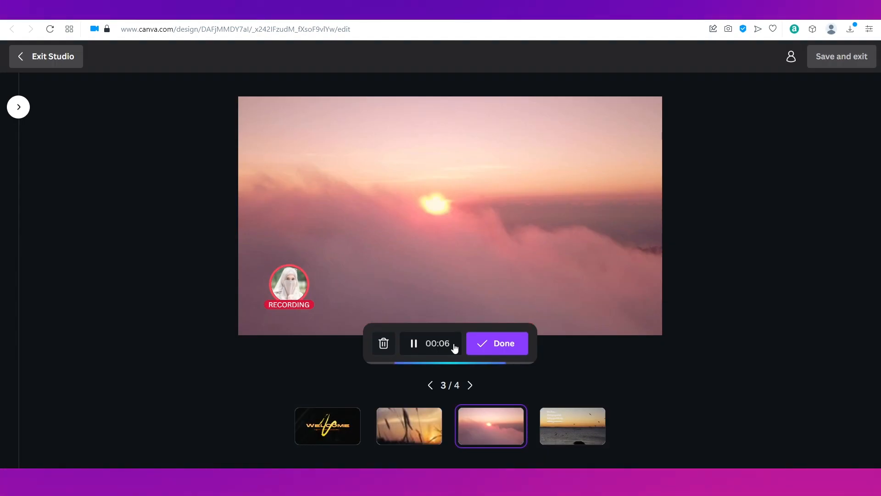
{"action": "left_click", "coordinate": [496, 344]}
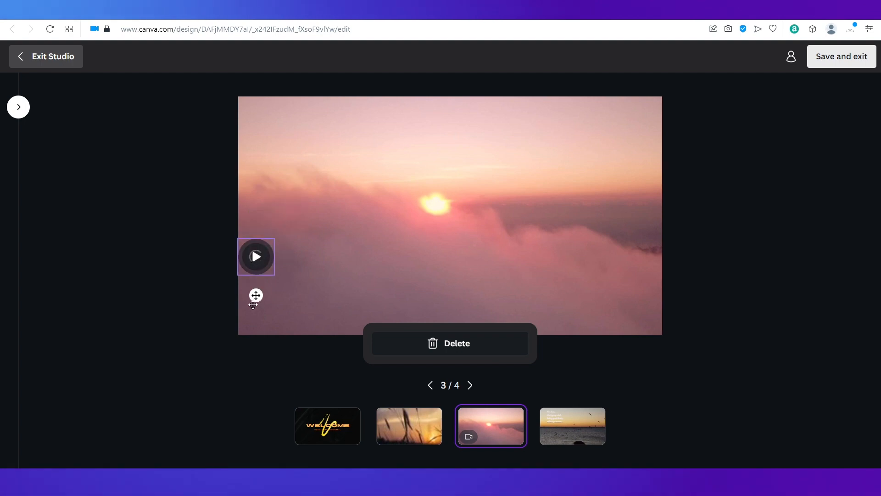
{"action": "left_click_drag", "start_coordinate": [256, 257], "coordinate": [261, 317]}
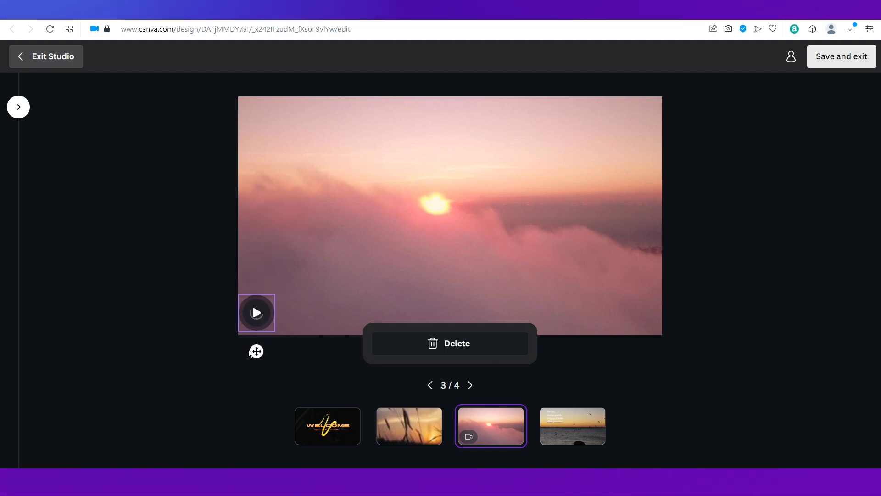
{"action": "mouse_move", "coordinate": [825, 66]}
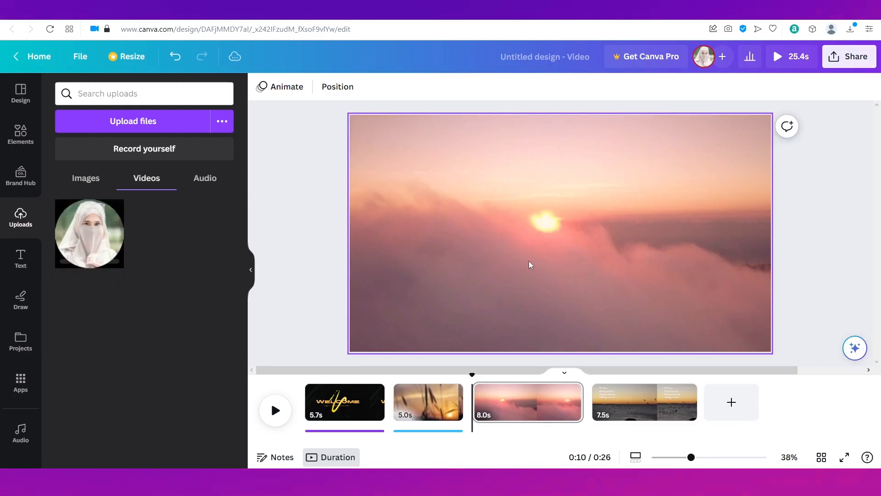
- Keep the recorded selfie bubble on slide 3, now 8.1 seconds, and play the cloud clip back
{"action": "left_click", "coordinate": [90, 234]}
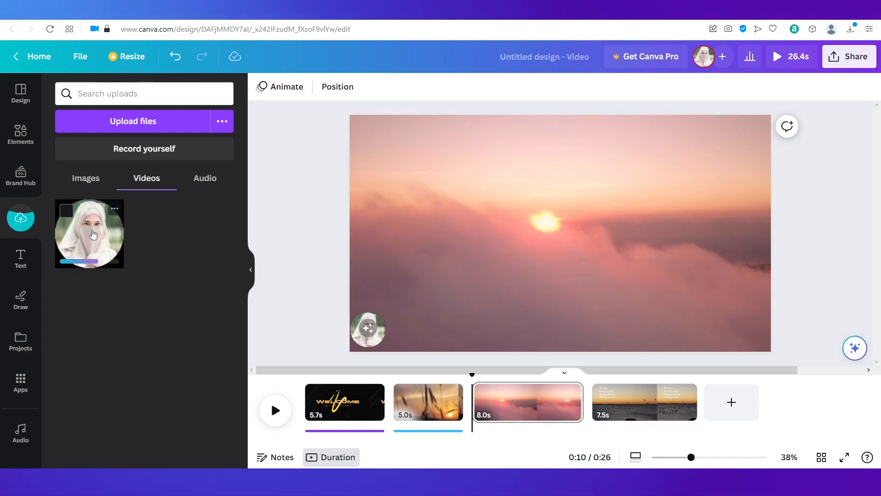
{"action": "left_click", "coordinate": [368, 330]}
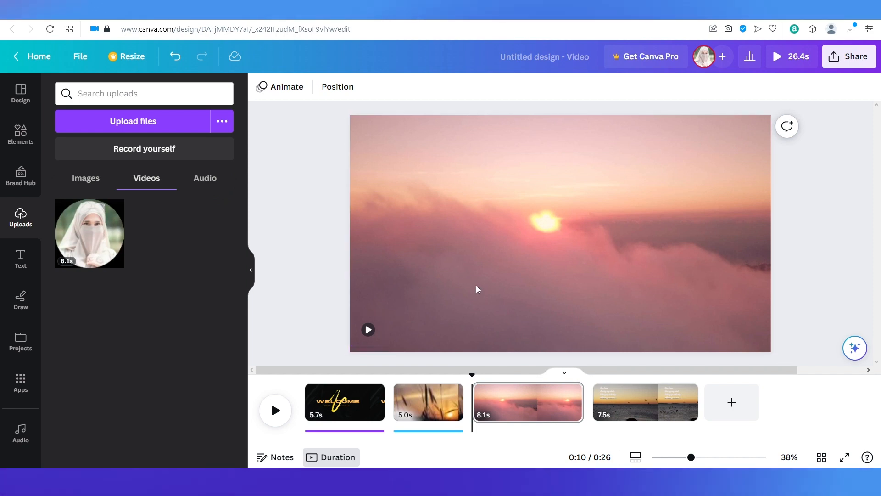
{"action": "left_click", "coordinate": [478, 289]}
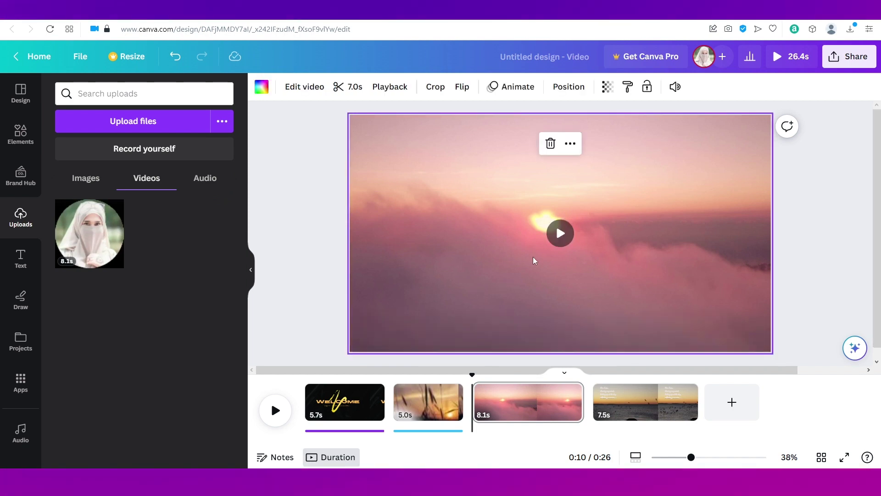
{"action": "left_click", "coordinate": [560, 233]}
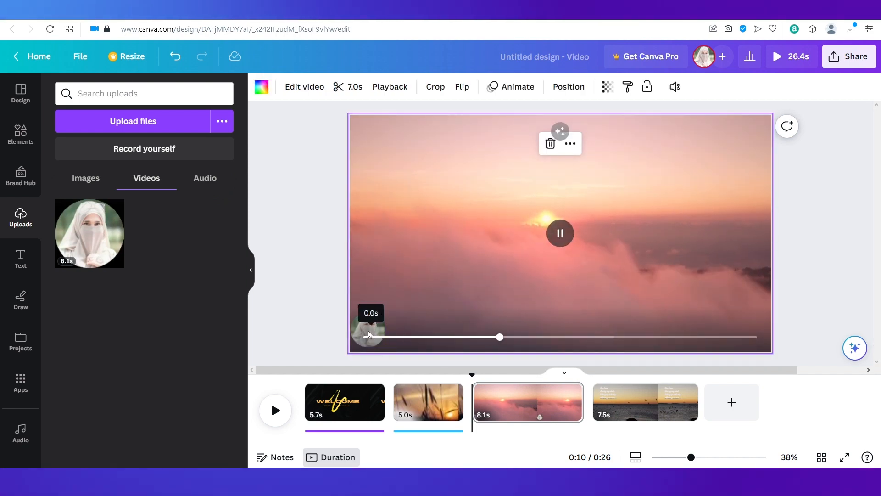
{"action": "left_click_drag", "start_coordinate": [499, 337], "coordinate": [605, 337]}
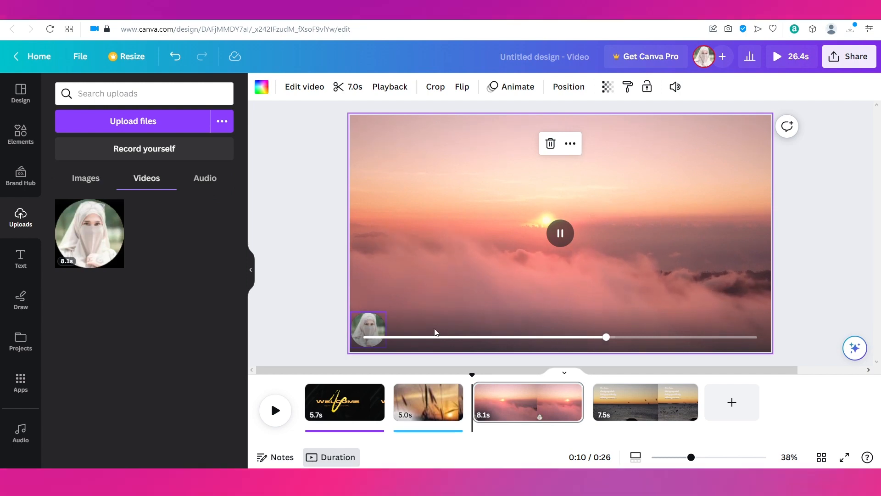
- Give the seagull-sunset slide its own 7.5-second music track and play it
{"action": "left_click", "coordinate": [646, 402]}
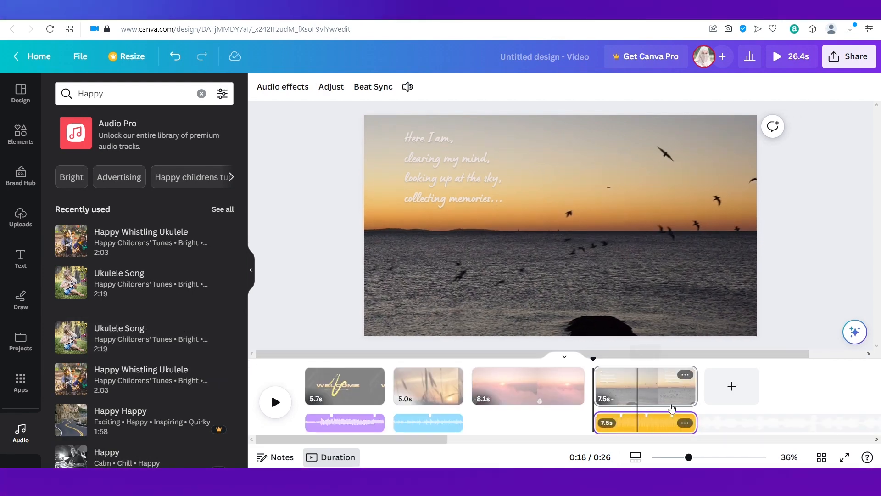
{"action": "left_click", "coordinate": [276, 402]}
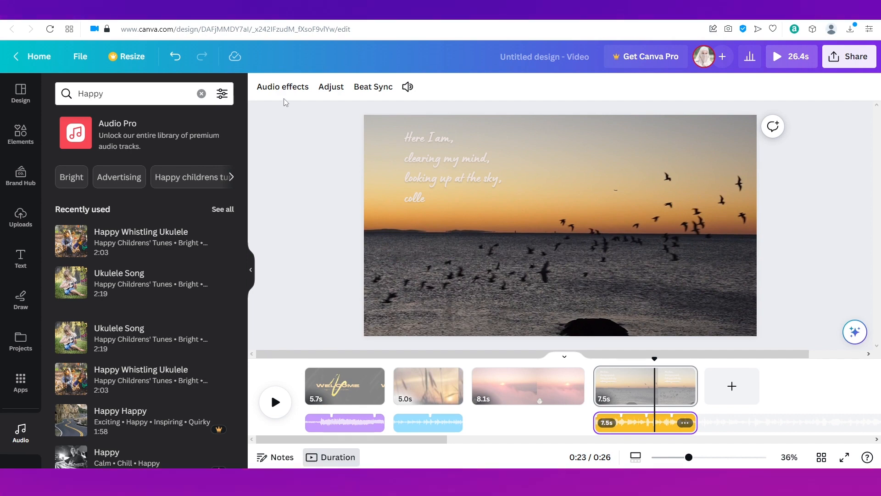
{"action": "mouse_move", "coordinate": [288, 91]}
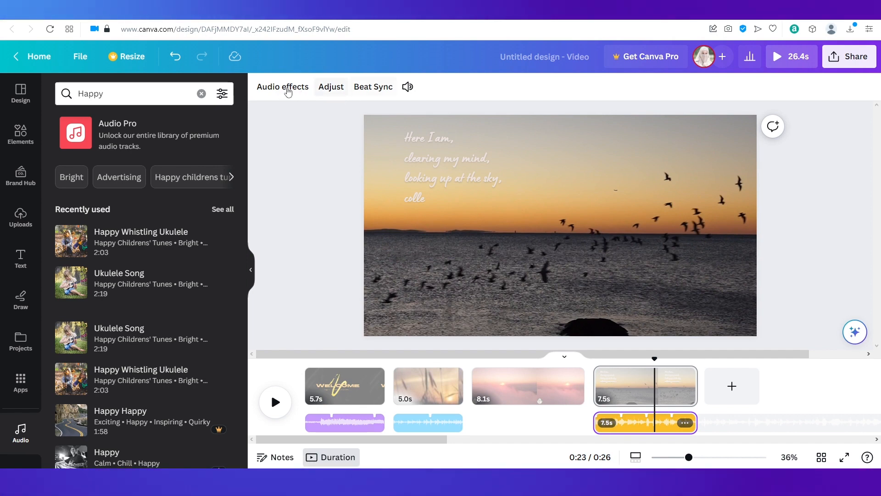
- In Audio effects, set the slide 4 track's fade-out to 0.1 seconds, leaving fade-in at zero
{"action": "left_click", "coordinate": [283, 86]}
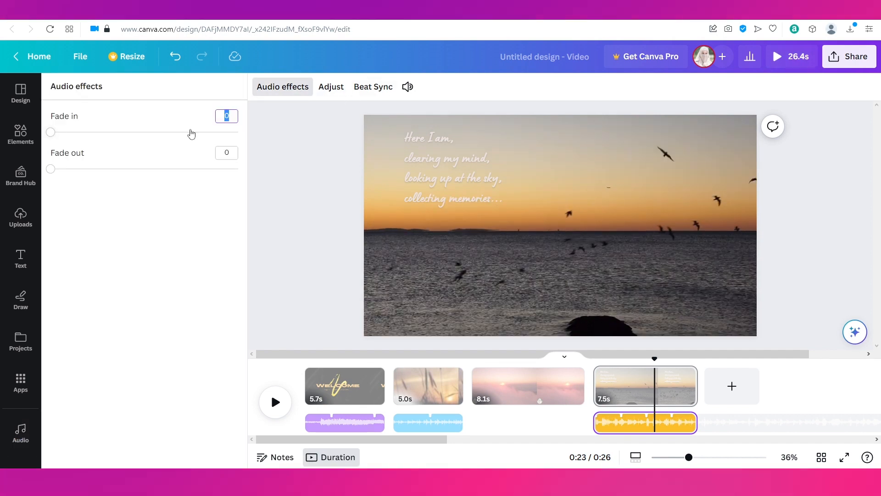
{"action": "left_click", "coordinate": [453, 178]}
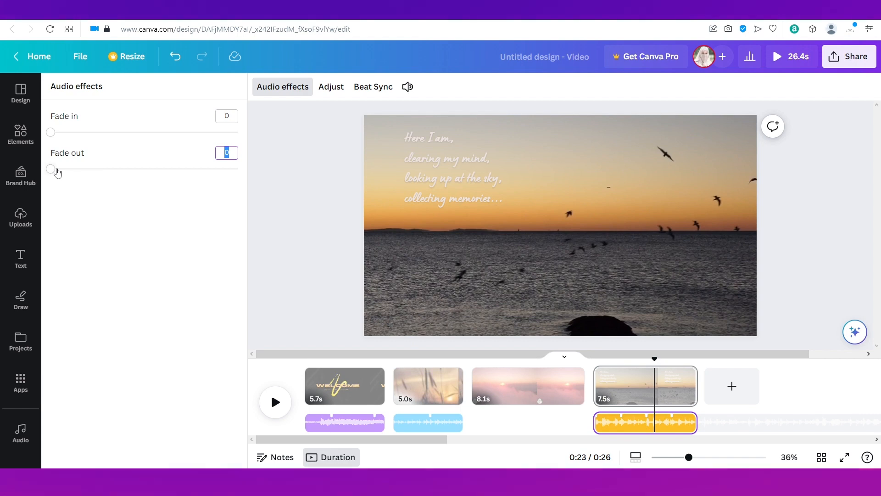
{"action": "left_click_drag", "start_coordinate": [51, 169], "coordinate": [55, 169]}
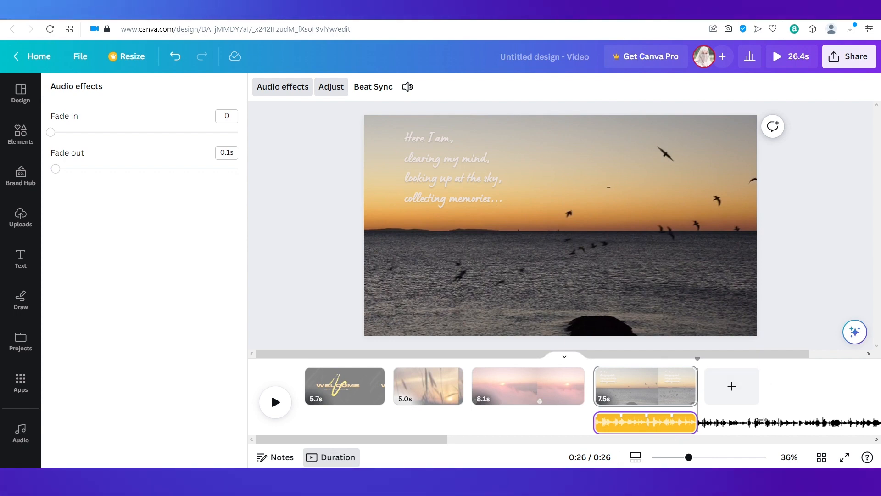
{"action": "mouse_move", "coordinate": [359, 135]}
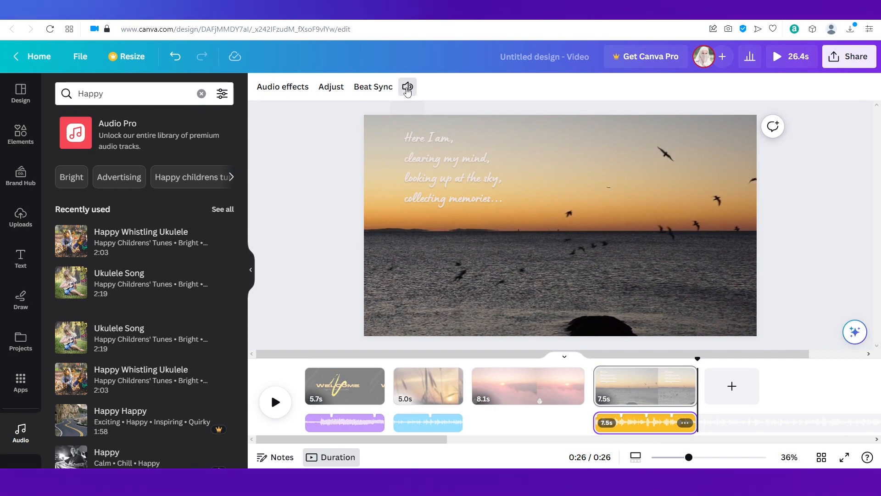
- Lower slide 4's music track volume from 100 to about 82 using the Volume slider
{"action": "left_click", "coordinate": [408, 87]}
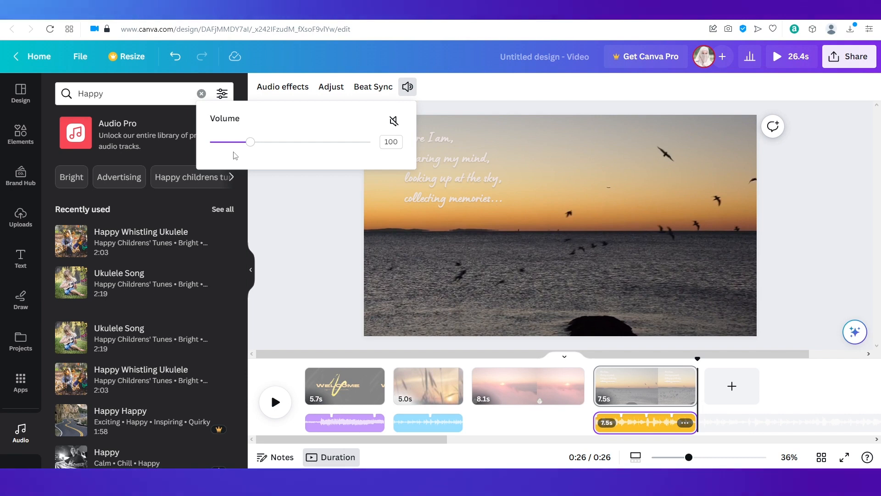
{"action": "left_click_drag", "start_coordinate": [249, 141], "coordinate": [217, 141]}
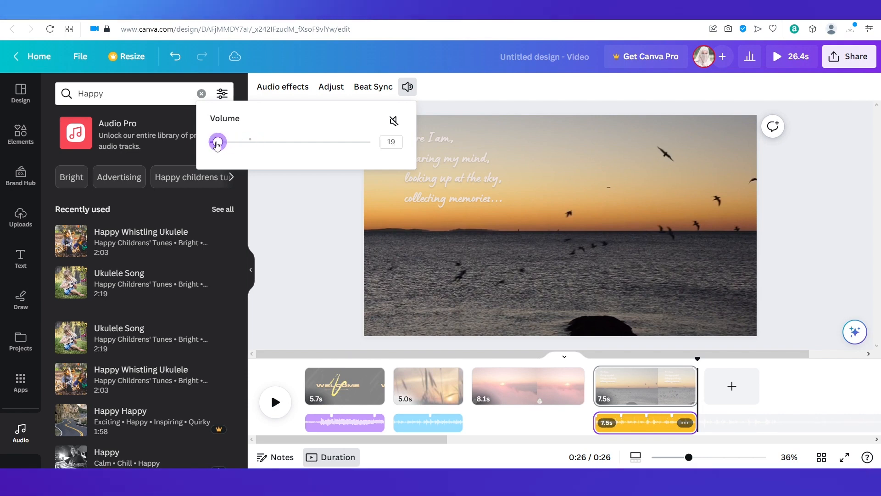
{"action": "left_click_drag", "start_coordinate": [217, 141], "coordinate": [243, 142]}
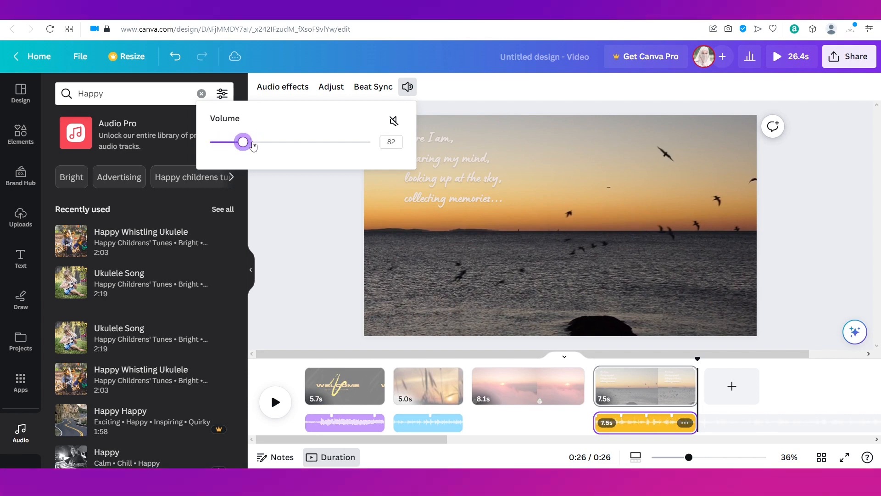
{"action": "left_click_drag", "start_coordinate": [242, 141], "coordinate": [266, 142]}
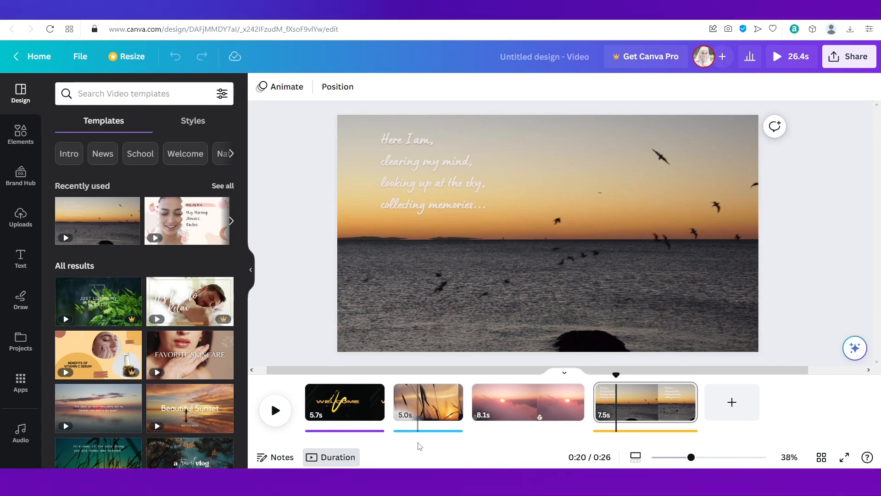
{"action": "left_click", "coordinate": [428, 402]}
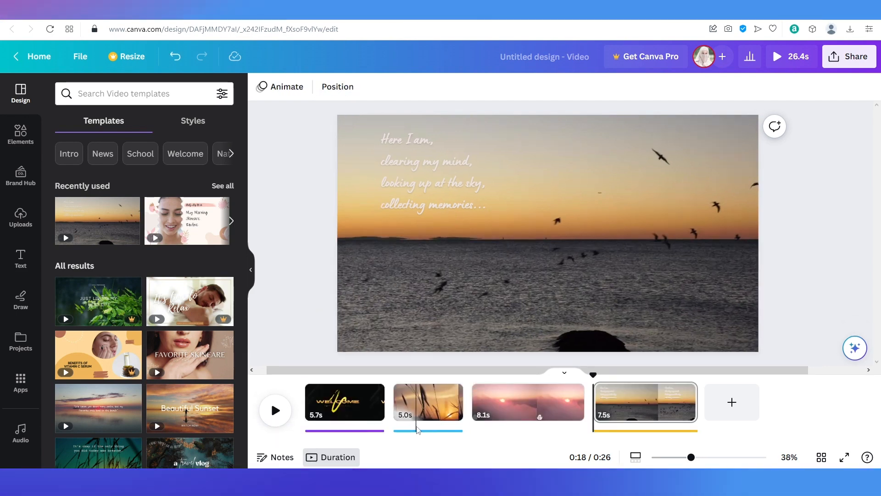
{"action": "mouse_move", "coordinate": [420, 408]}
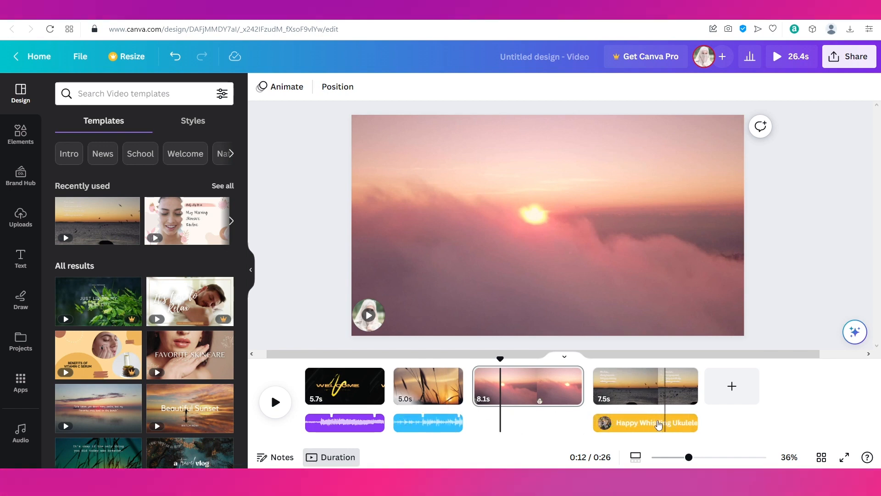
{"action": "left_click", "coordinate": [428, 422]}
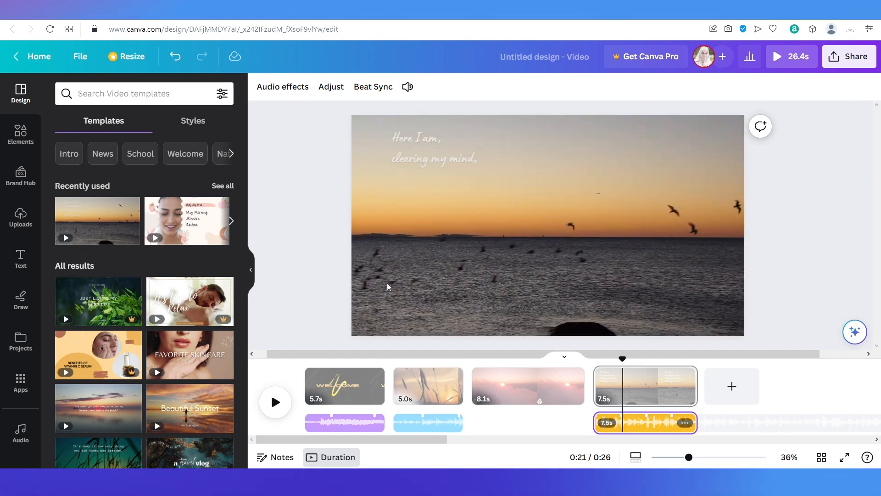
{"action": "mouse_move", "coordinate": [297, 218]}
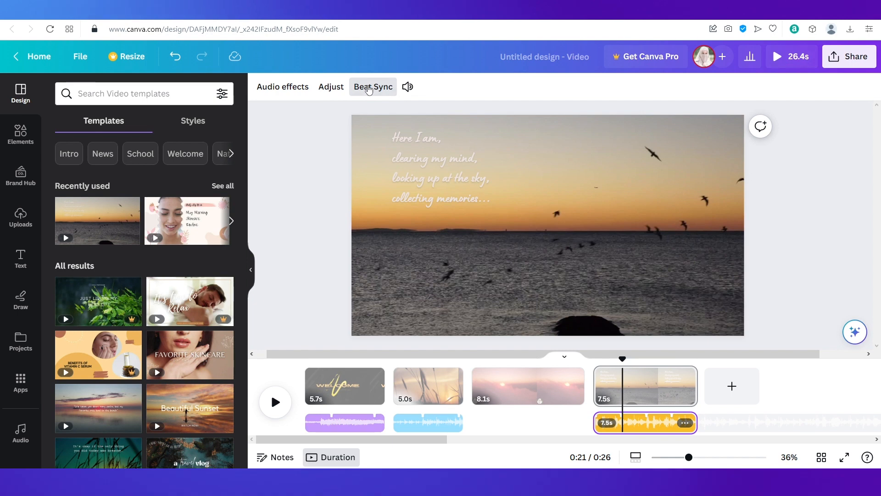
{"action": "left_click", "coordinate": [373, 87]}
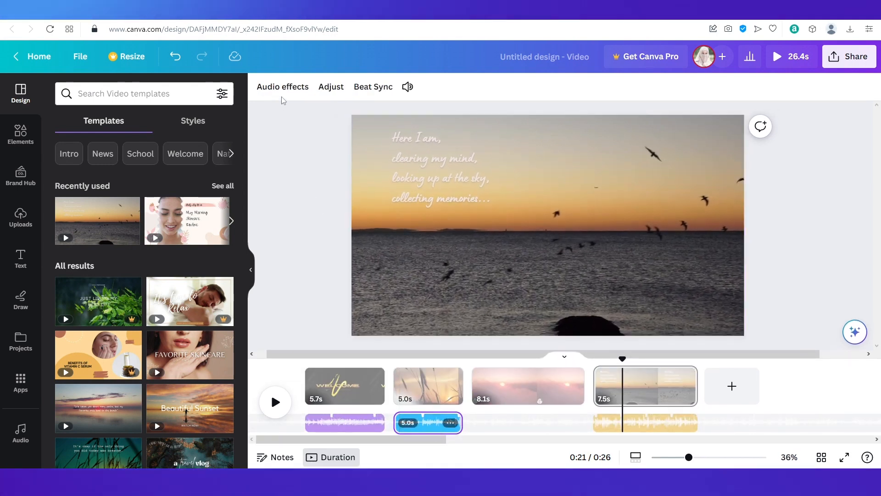
{"action": "left_click", "coordinate": [283, 86]}
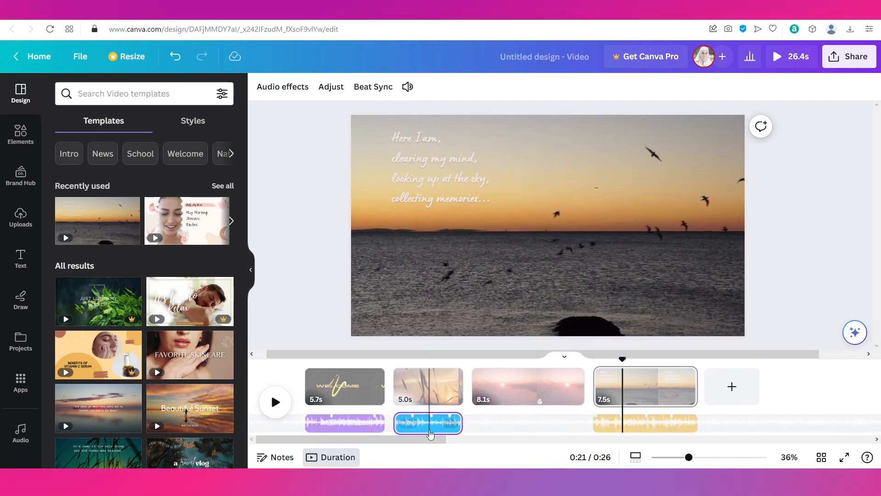
{"action": "left_click", "coordinate": [407, 86]}
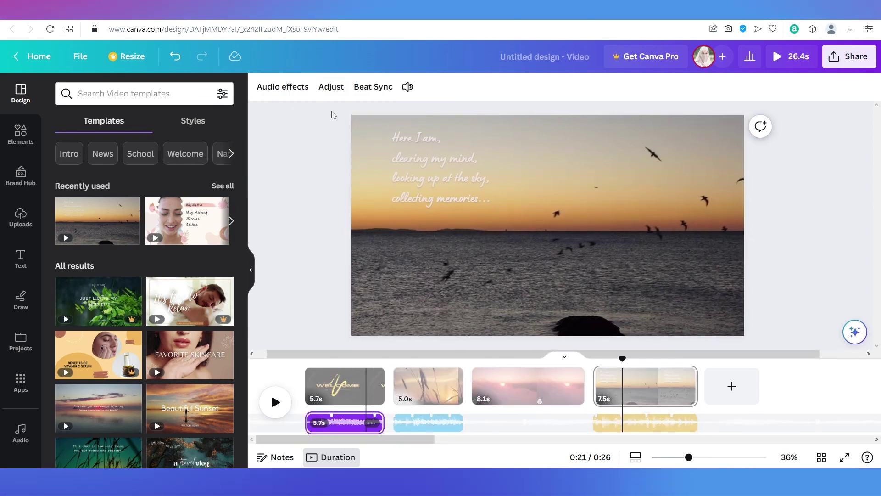
{"action": "mouse_move", "coordinate": [320, 220]}
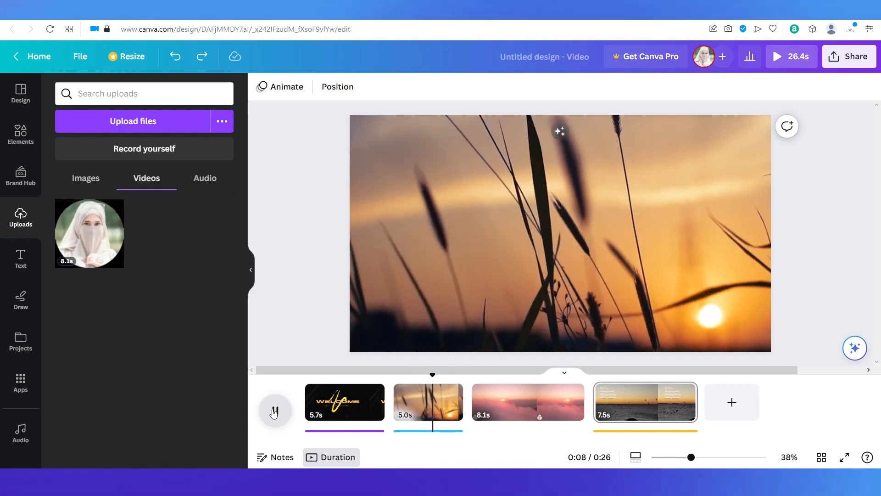
{"action": "left_click", "coordinate": [428, 402]}
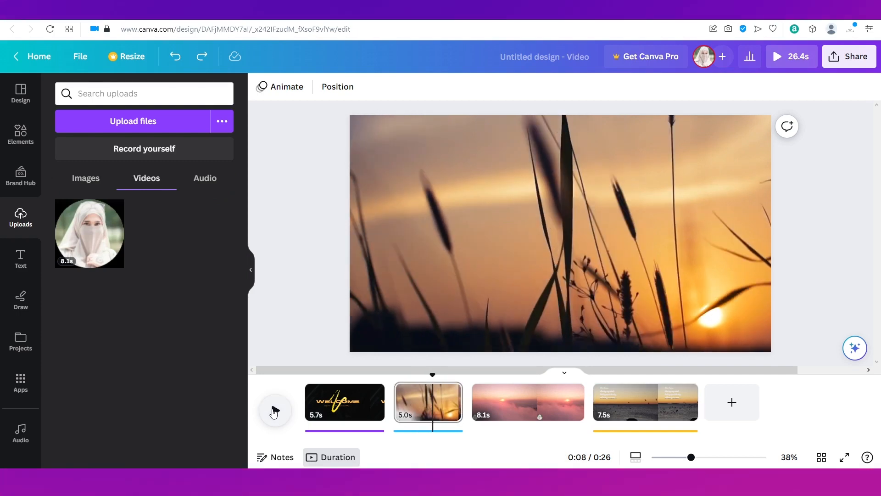